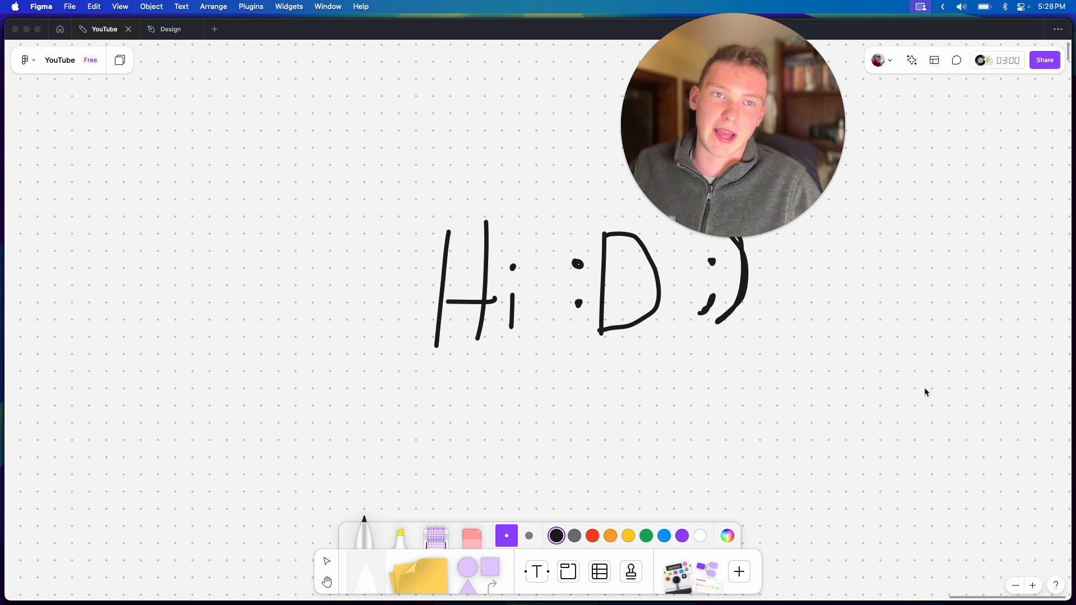
{"action": "mouse_move", "coordinate": [895, 374]}
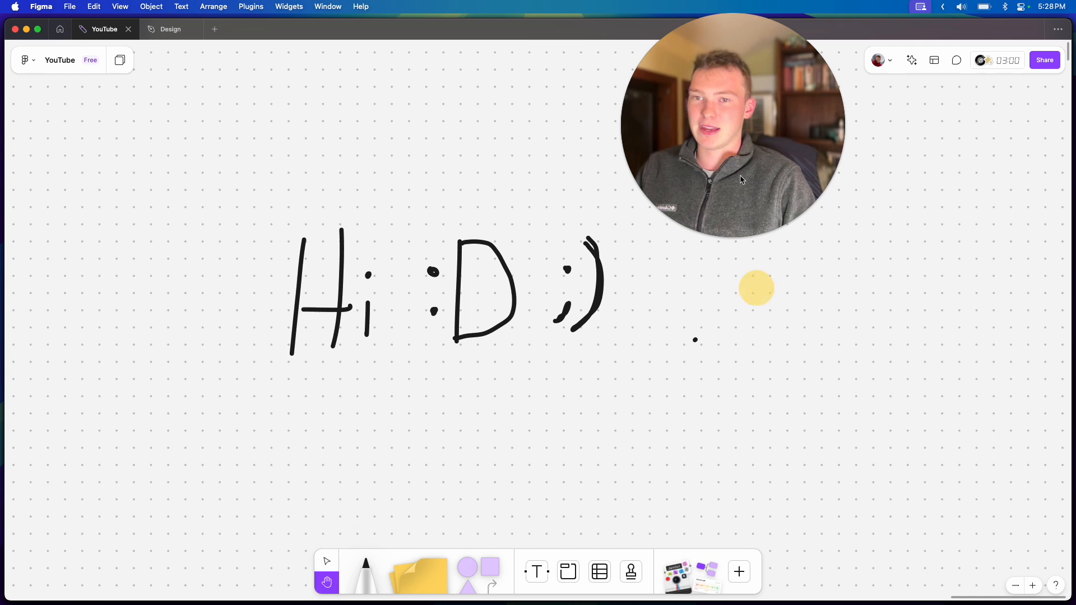
Select the Marker tool to draw beneath the handwritten 'Hi :D ;)' greeting.
{"action": "left_click", "coordinate": [364, 571]}
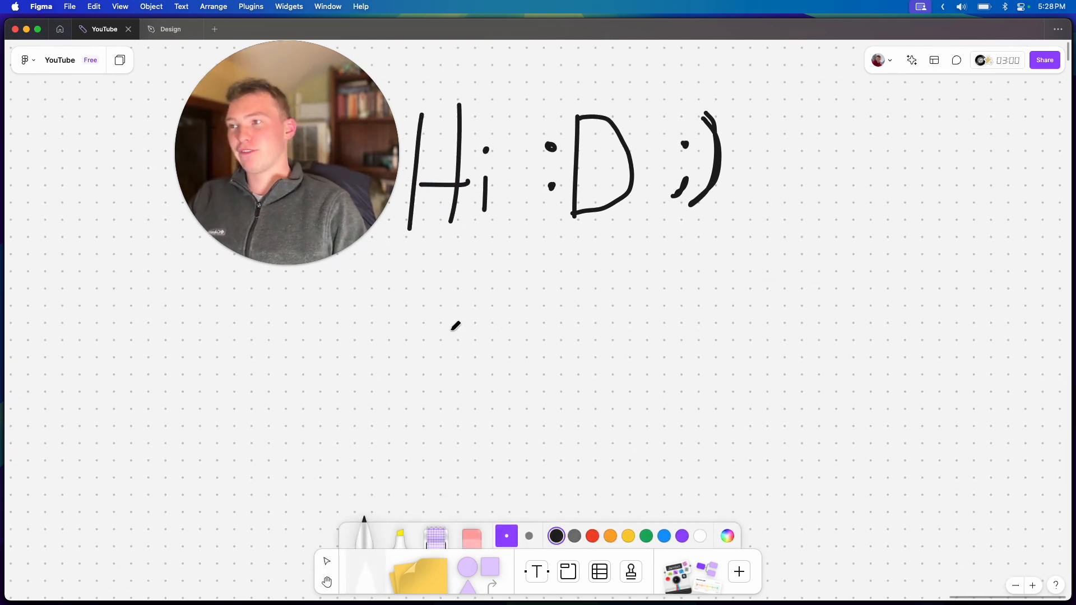
Add a text line reading 'Keeping it all in GHL!' below the greeting.
{"action": "left_click", "coordinate": [536, 572]}
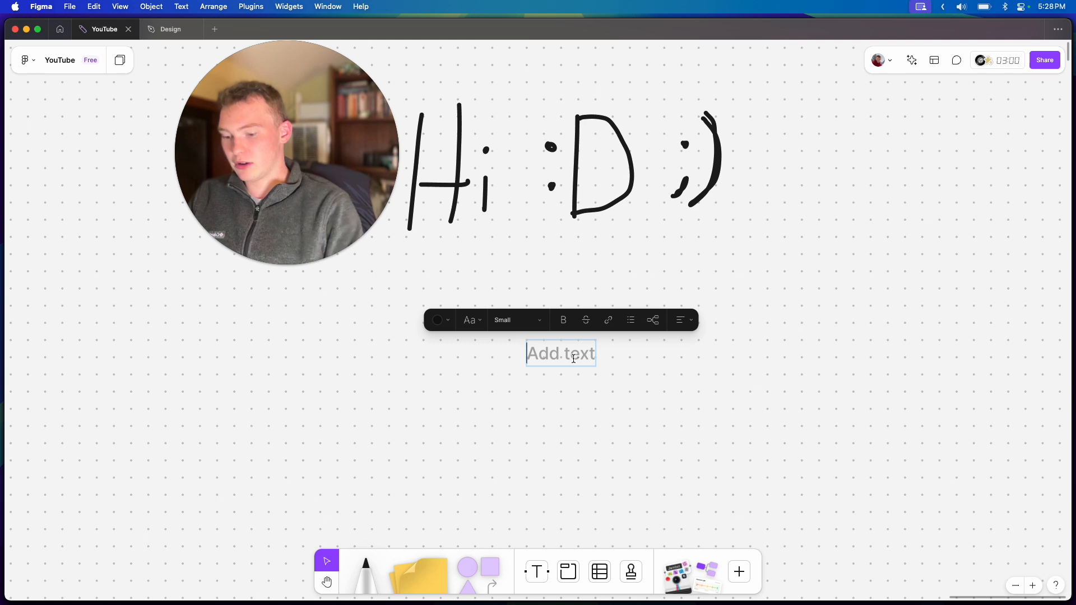
{"action": "type", "text": "Keeping it all in GHL!"}
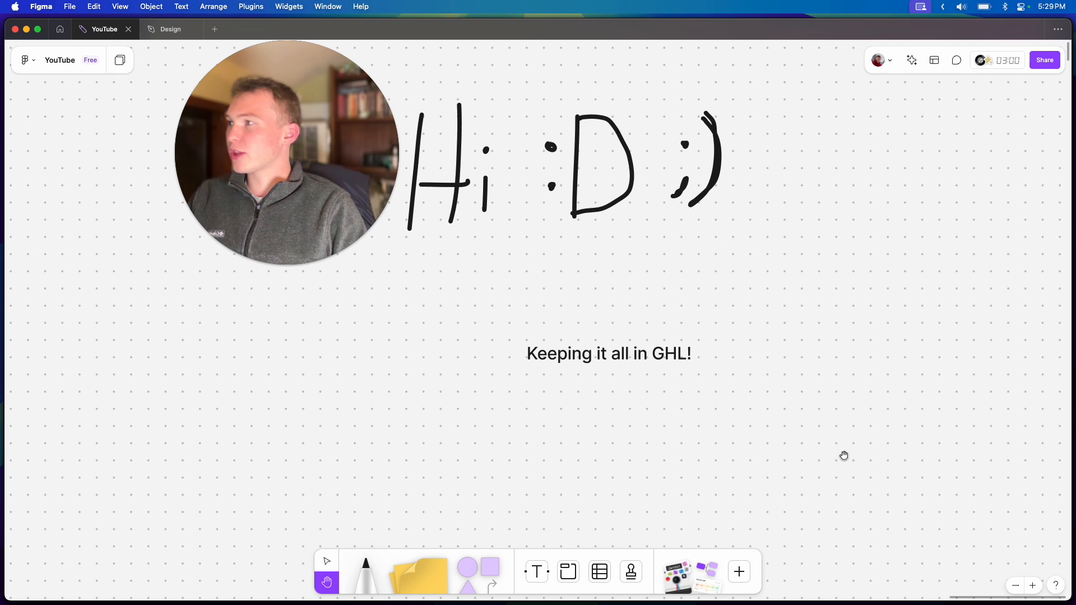
{"action": "left_click", "coordinate": [609, 354]}
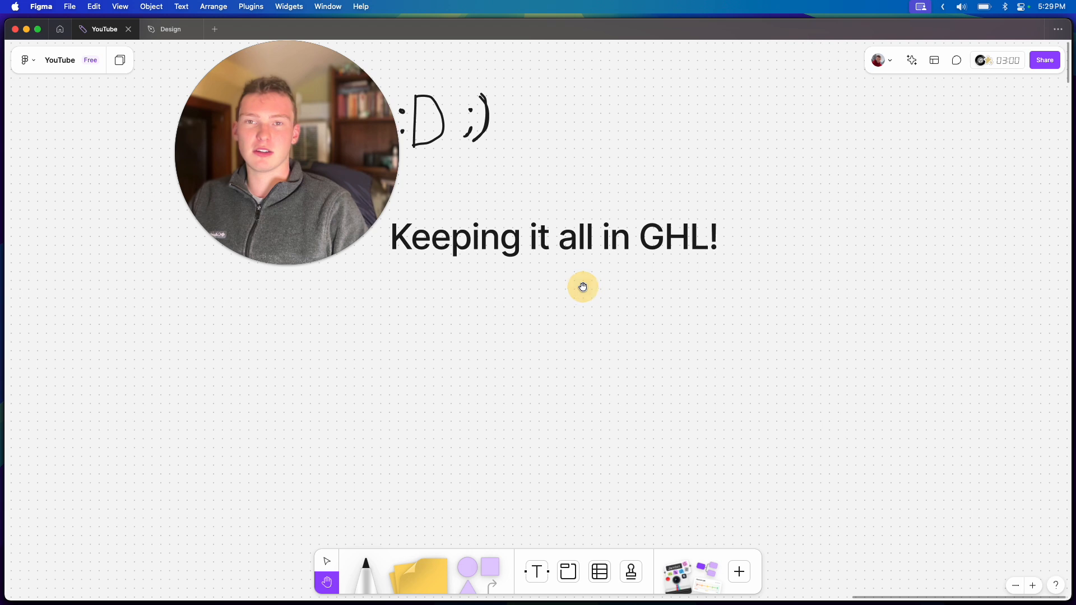
{"action": "mouse_move", "coordinate": [606, 325]}
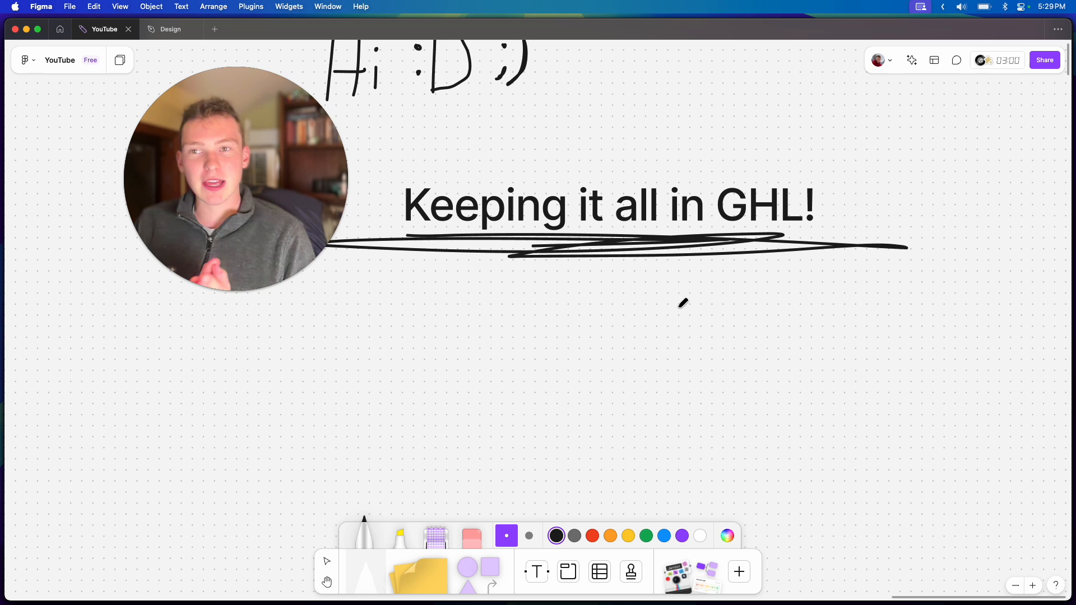
Scroll the board and take the Marker to sketch the 'workflows' and 'webhooks' arrows.
{"action": "scroll", "scroll_direction": "up", "scroll_amount": 3}
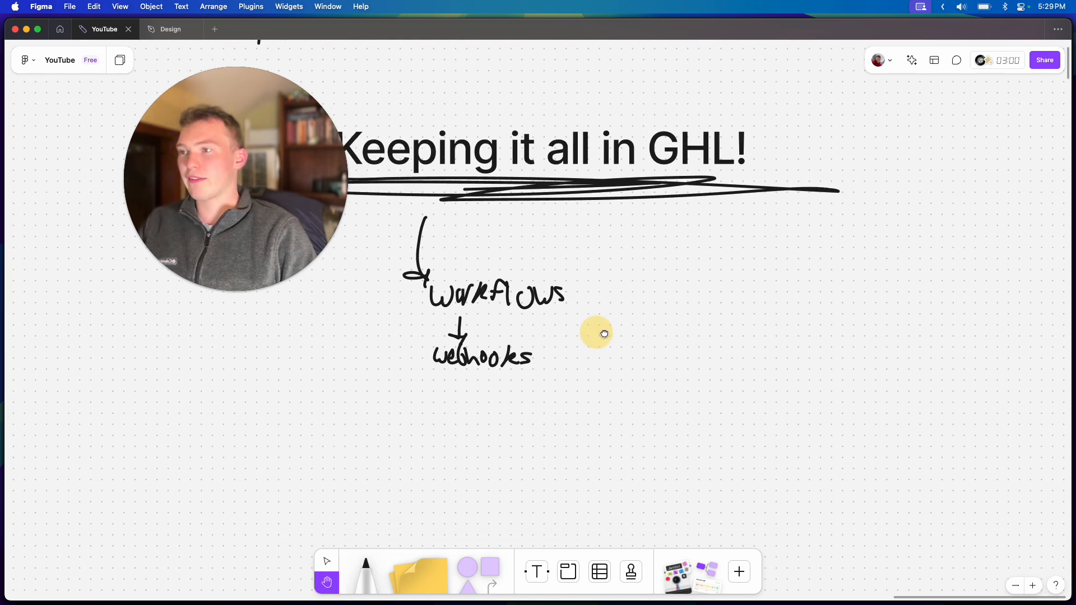
{"action": "left_click", "coordinate": [364, 572]}
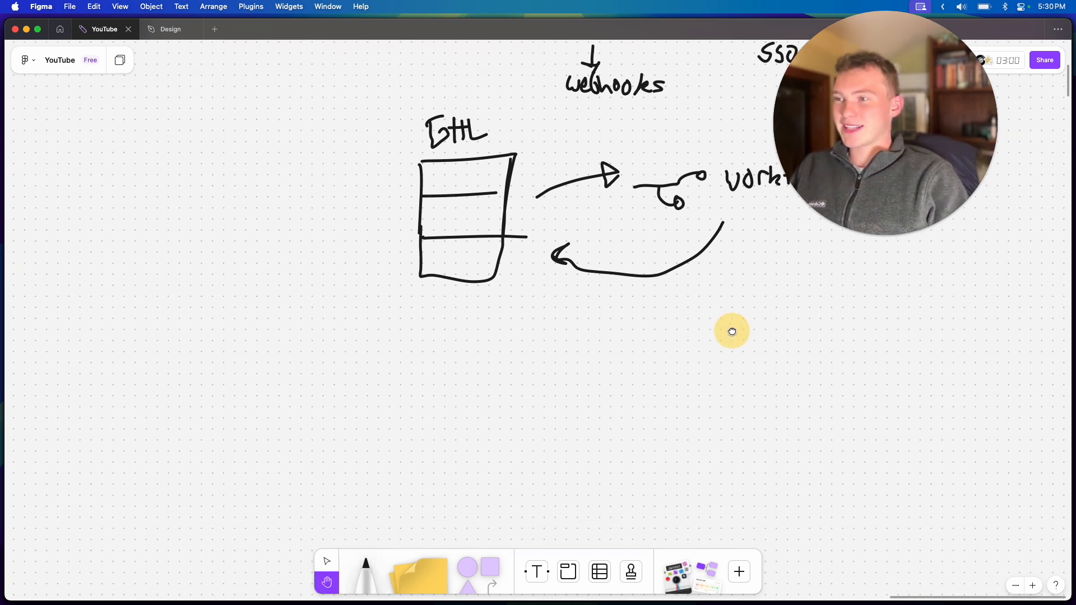
Pick the Marker and scroll down to sketch the GHL database box and workflow arrows.
{"action": "left_click", "coordinate": [365, 563]}
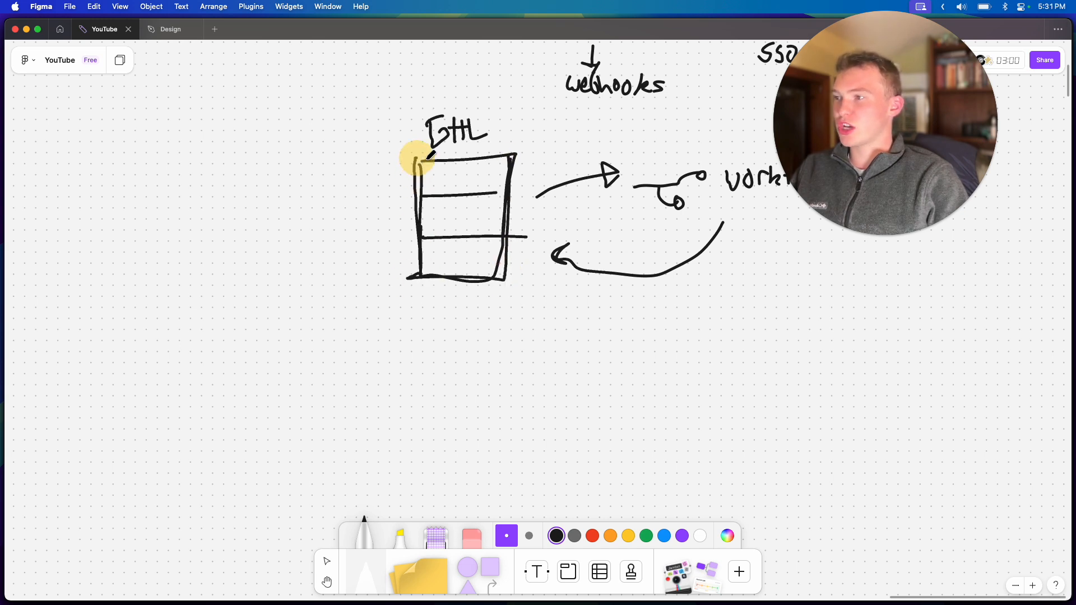
{"action": "scroll", "scroll_direction": "down", "scroll_amount": 3}
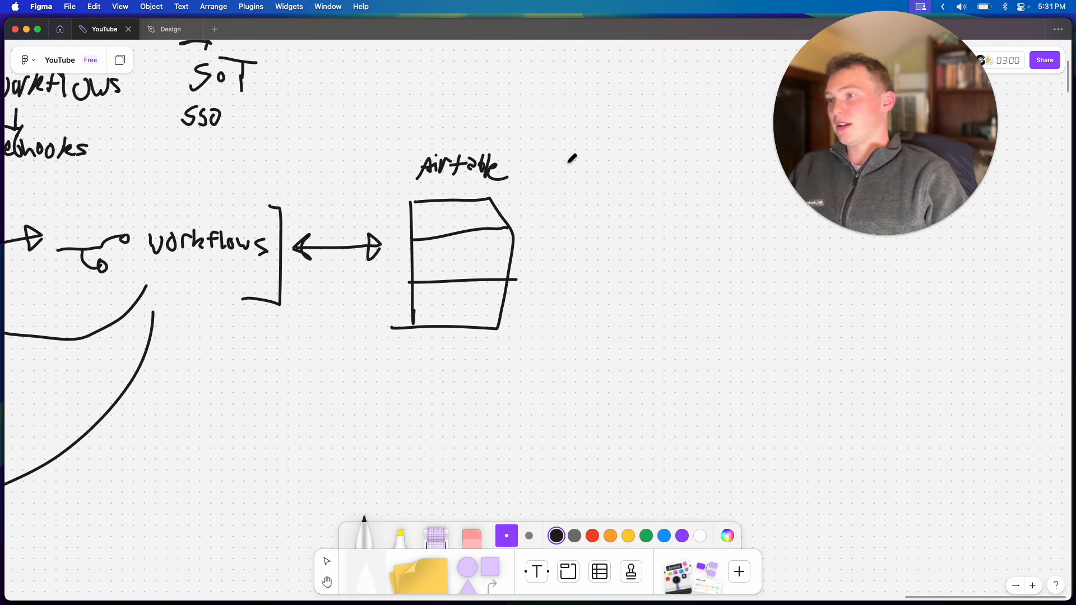
Take the Marker to sketch the Airtable box, SoT/SSO notes and Square database arrow.
{"action": "left_click", "coordinate": [327, 582]}
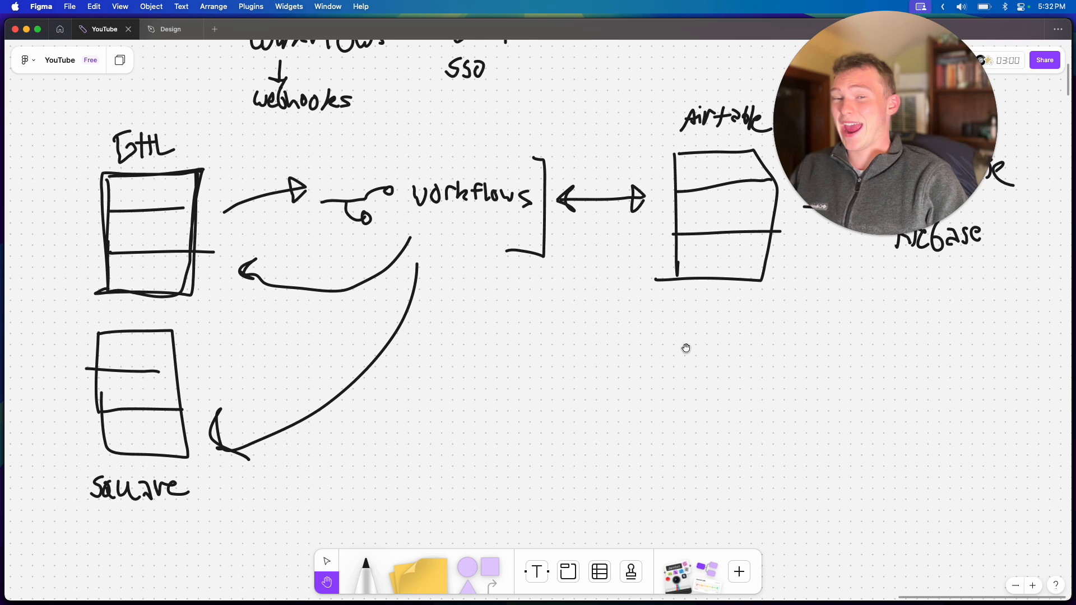
Use the Marker to write Phone in both tables, label Supabase/Firebase 'cheap', and star SSoT.
{"action": "left_click", "coordinate": [365, 571]}
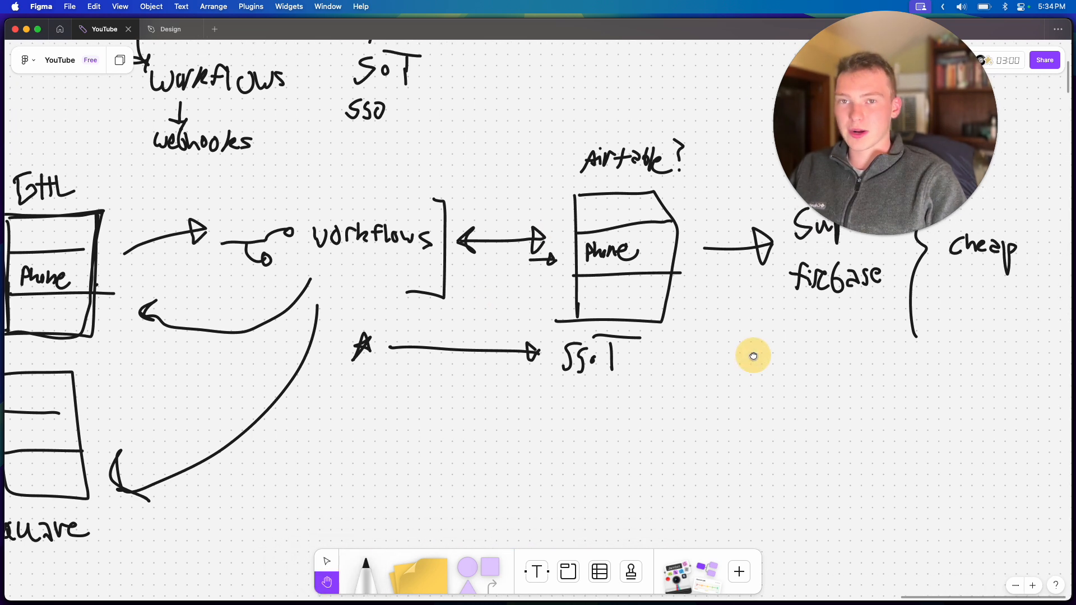
{"action": "left_click", "coordinate": [365, 571]}
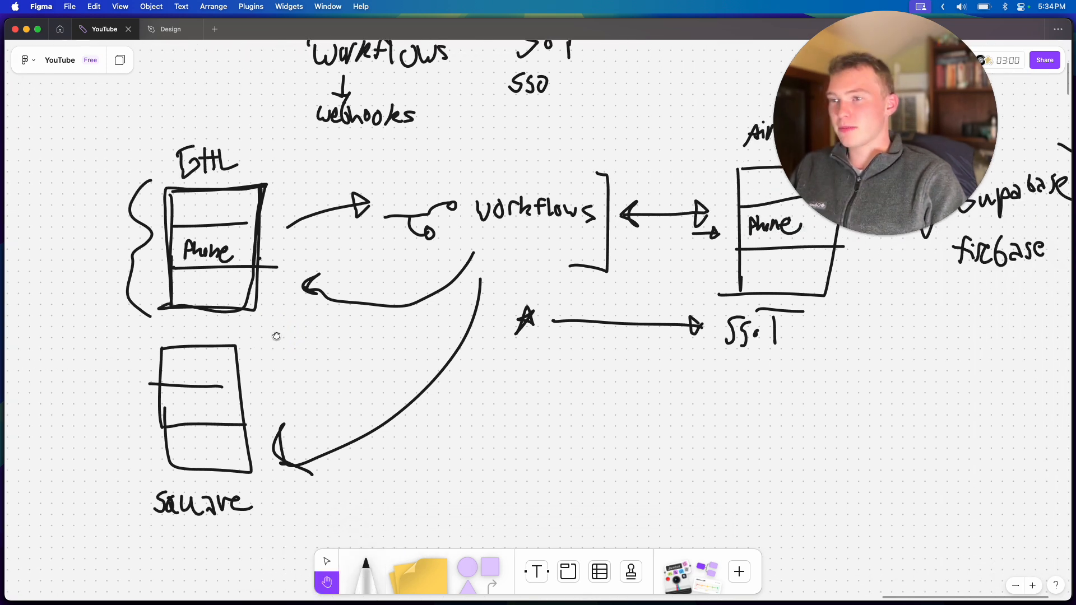
{"action": "left_click", "coordinate": [364, 571]}
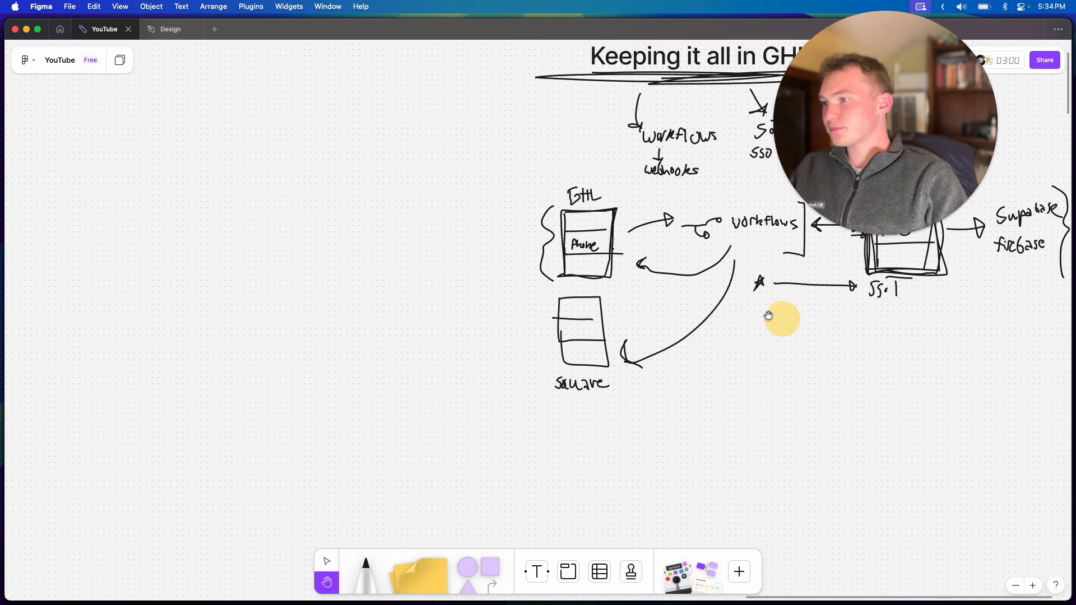
Select the Marker to draw a large '2.' and a tall box labelled 'Funnels'.
{"action": "left_click", "coordinate": [364, 571]}
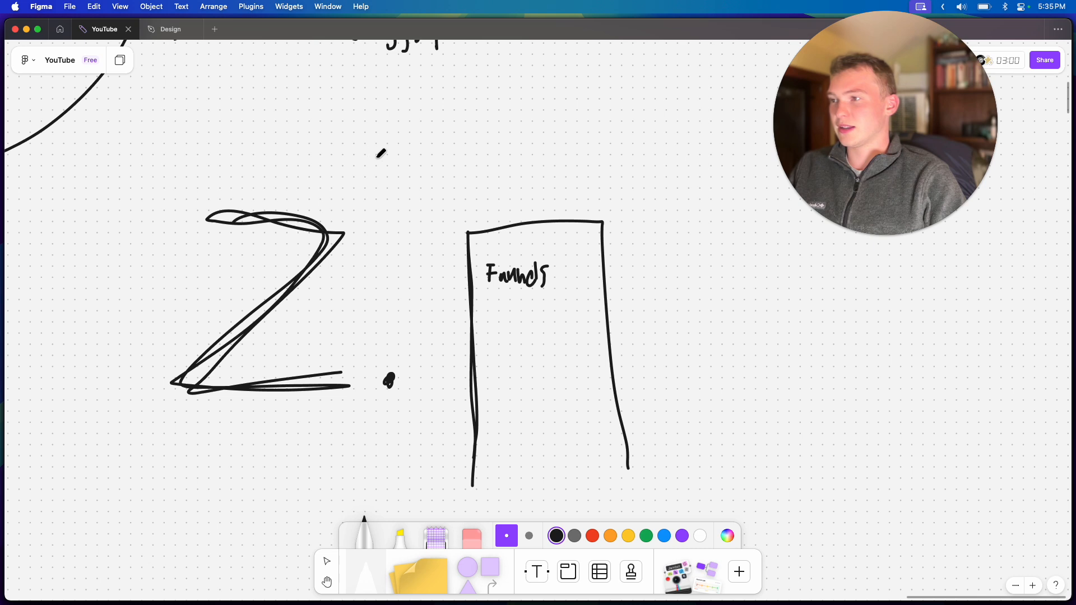
Sketch a '1.' beside the first diagram and arrows into the Funnels box.
{"action": "left_click_drag", "start_coordinate": [377, 158], "coordinate": [432, 196]}
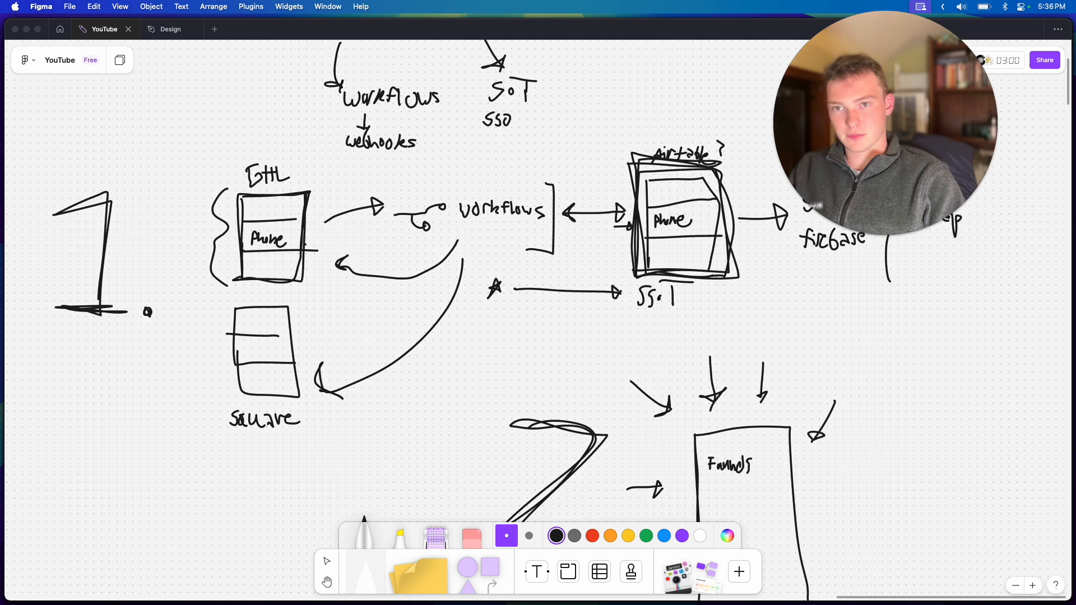
Scroll the board to draw the double arrow and empty tall box right of Funnels.
{"action": "scroll", "scroll_direction": "down", "scroll_amount": 3}
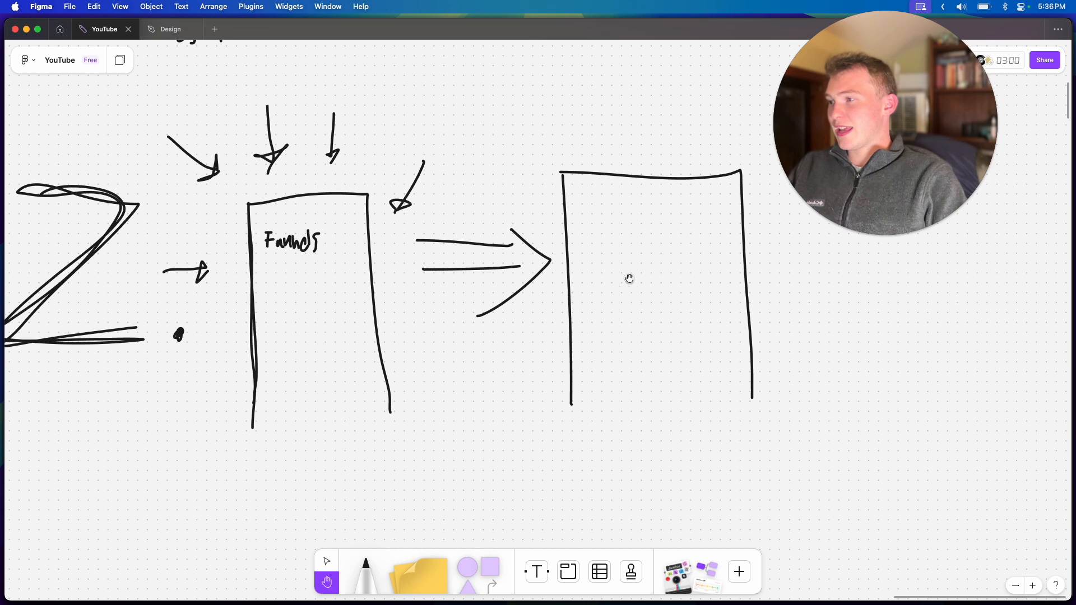
Reselect the Marker to add left-side arrows into Funnels and retrace the double arrowhead.
{"action": "left_click", "coordinate": [365, 571]}
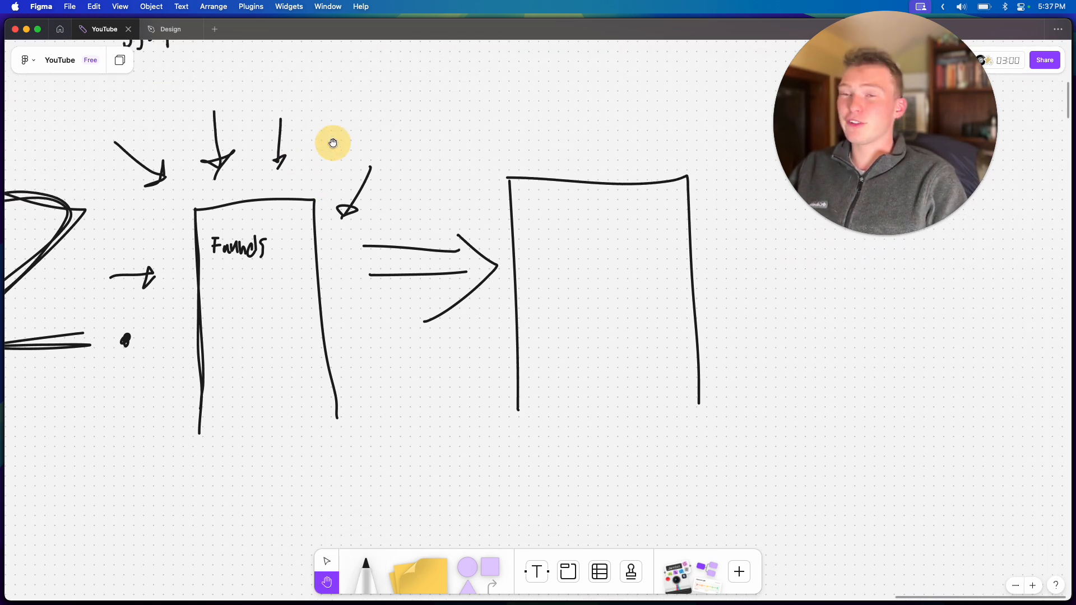
{"action": "left_click", "coordinate": [364, 572]}
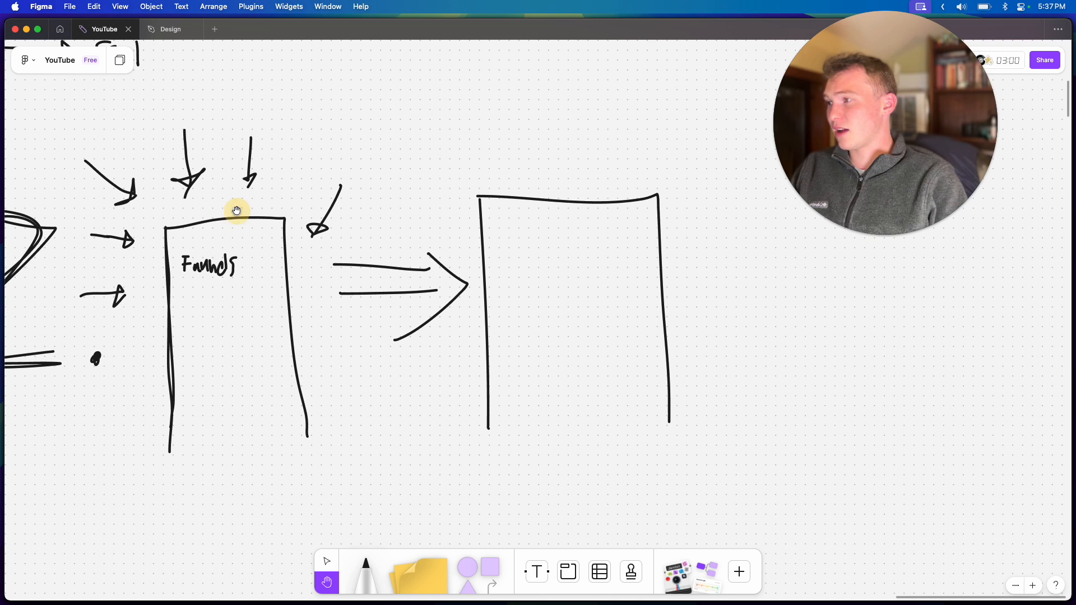
{"action": "left_click", "coordinate": [366, 571]}
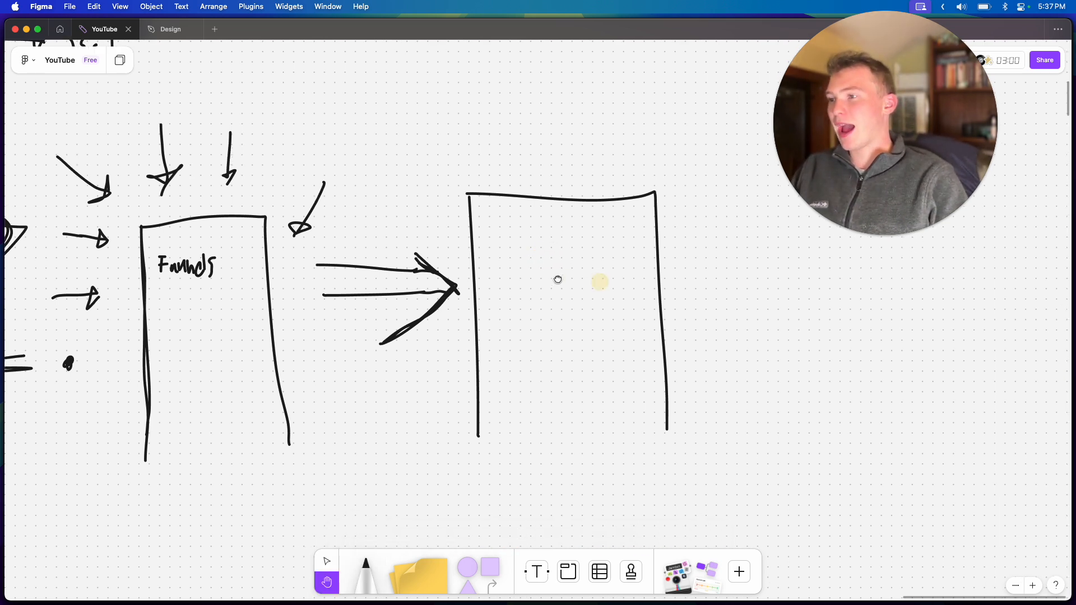
{"action": "left_click", "coordinate": [364, 572]}
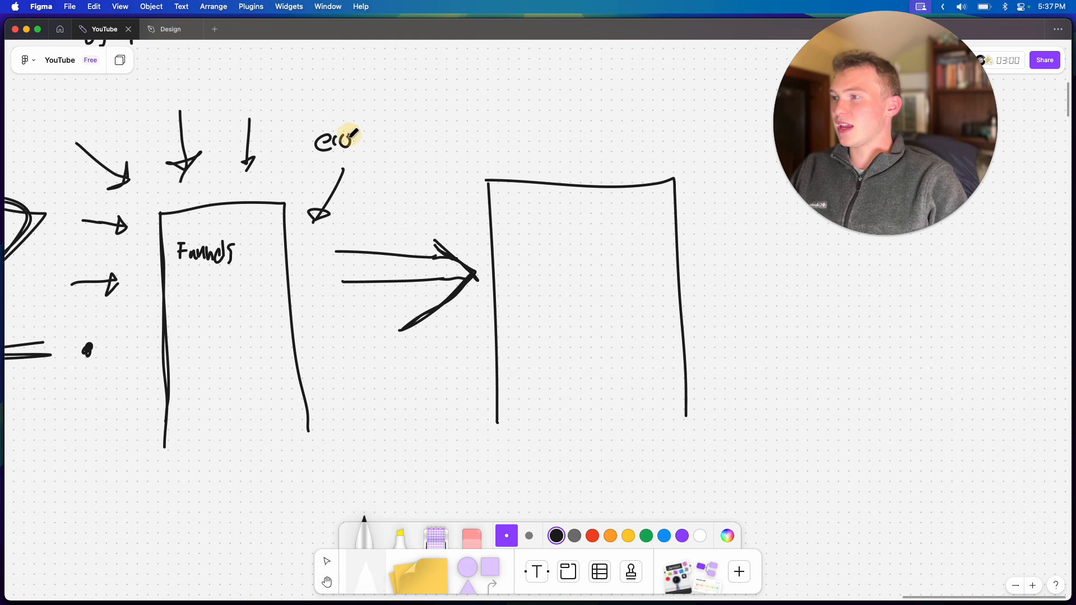
Handwrite 'ecom' with the marker above the top-right arrow pointing into Funnels.
{"action": "left_click_drag", "start_coordinate": [336, 142], "coordinate": [367, 144]}
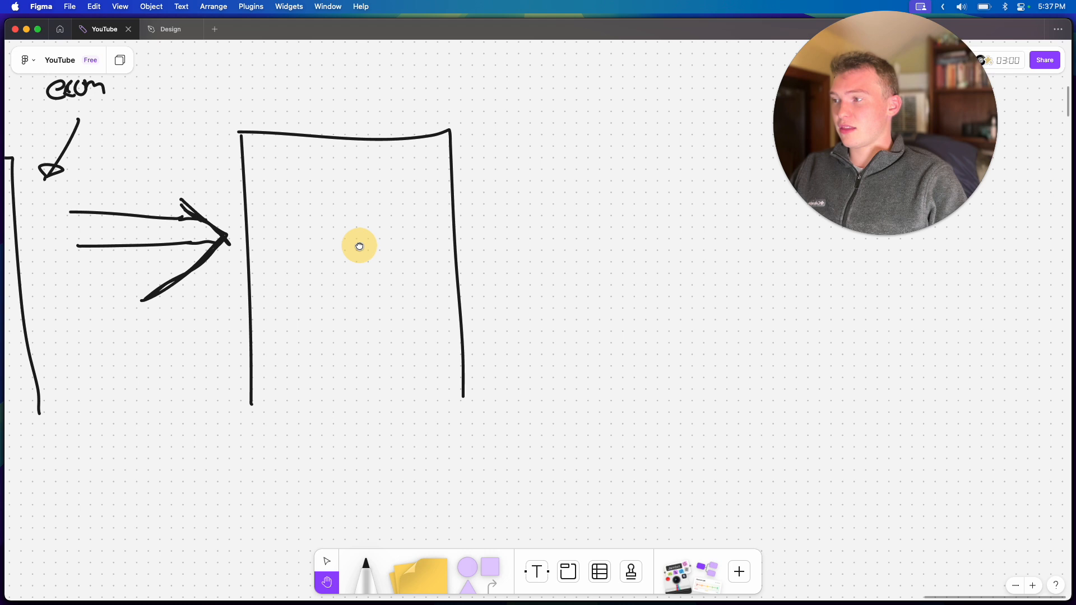
{"action": "left_click", "coordinate": [366, 571]}
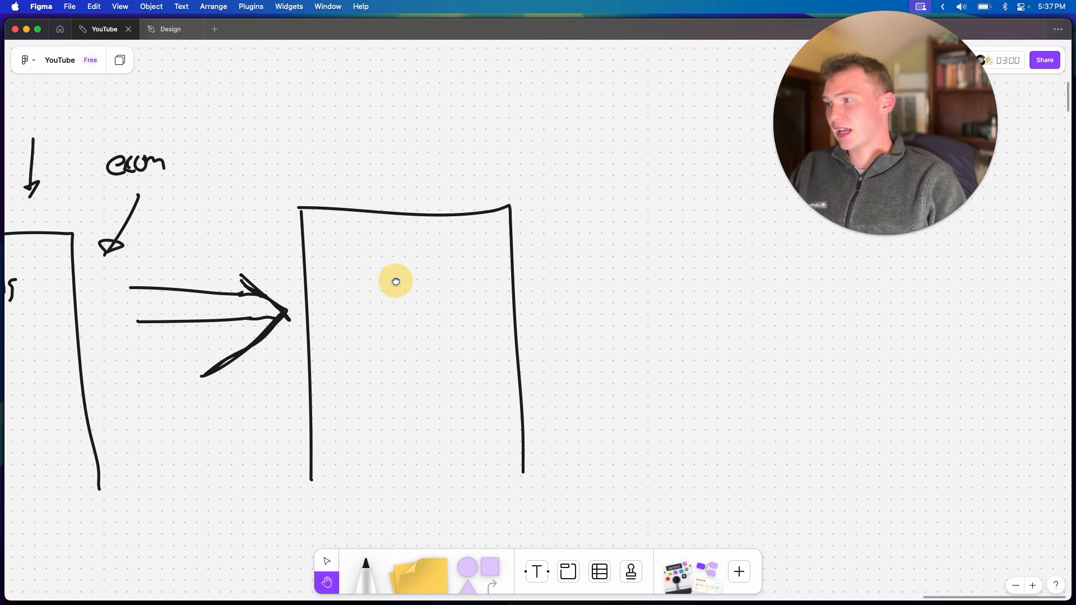
{"action": "left_click", "coordinate": [366, 571]}
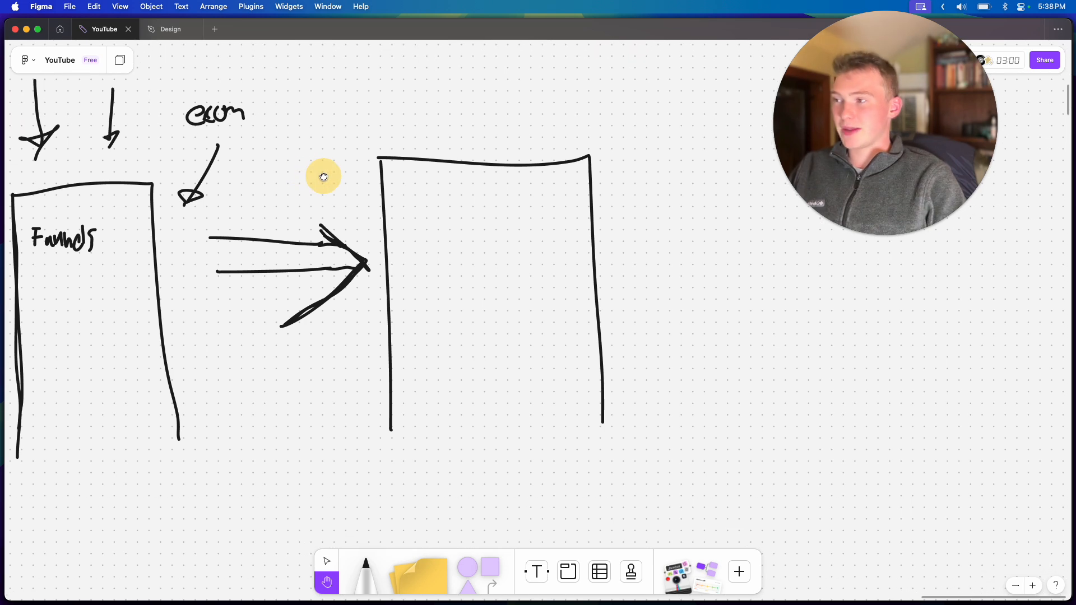
{"action": "left_click", "coordinate": [364, 572]}
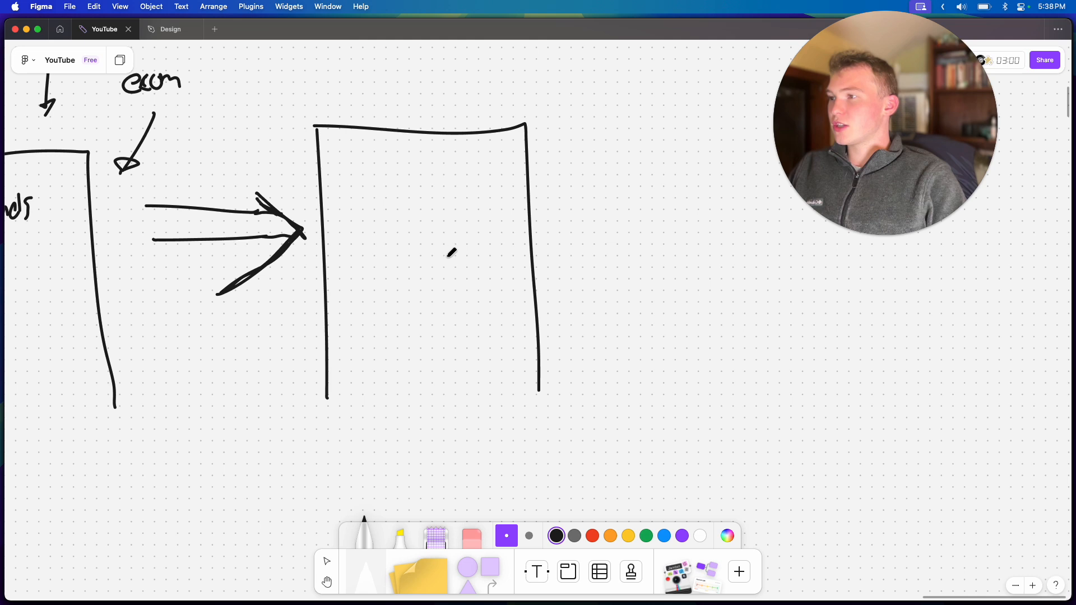
{"action": "mouse_move", "coordinate": [390, 170]}
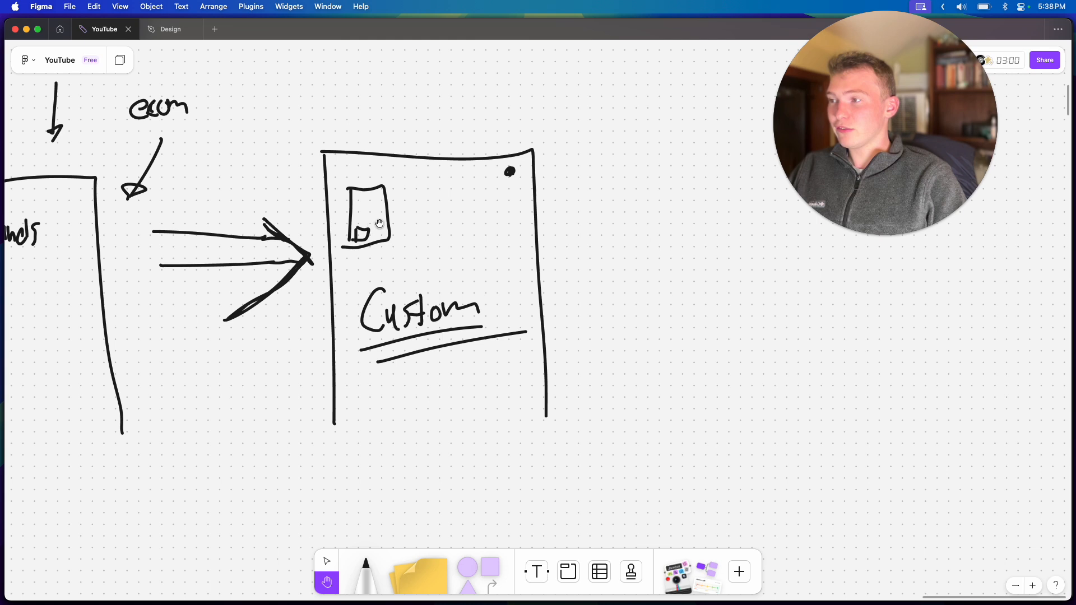
Select the right-hand box holding the phone sketch and underlined 'Custom'.
{"action": "left_click", "coordinate": [365, 571]}
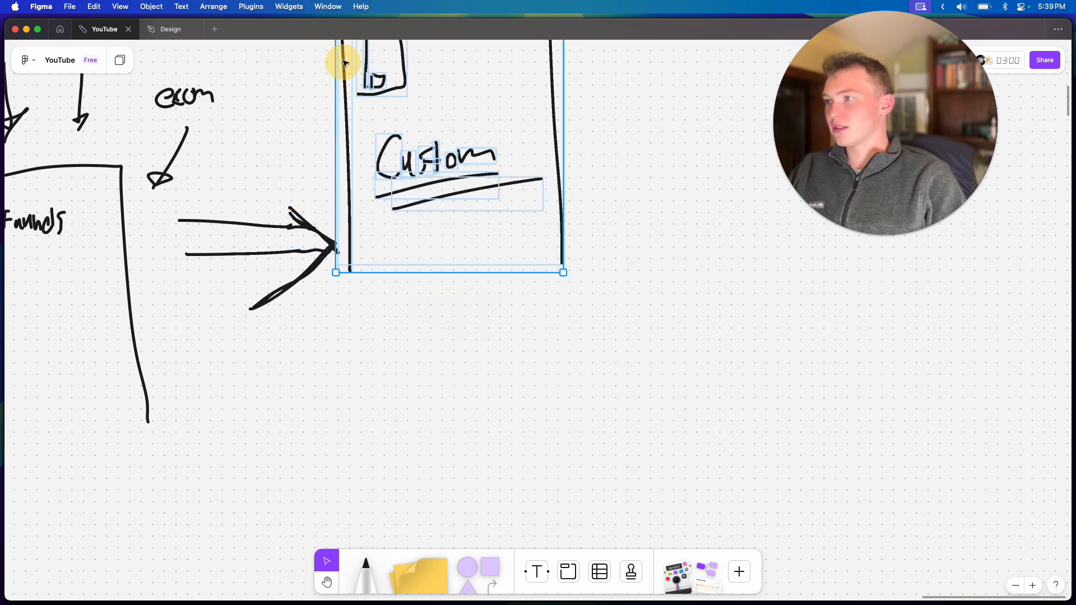
{"action": "left_click", "coordinate": [364, 566]}
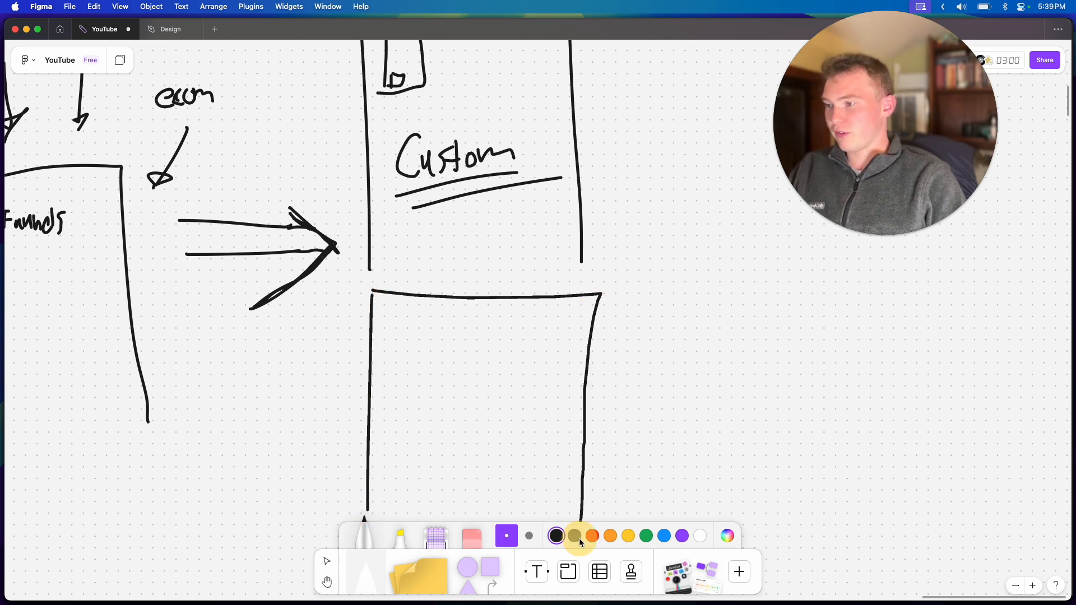
Scroll down to the lower app box with its sketched inner screen.
{"action": "scroll", "scroll_direction": "down", "scroll_amount": 3}
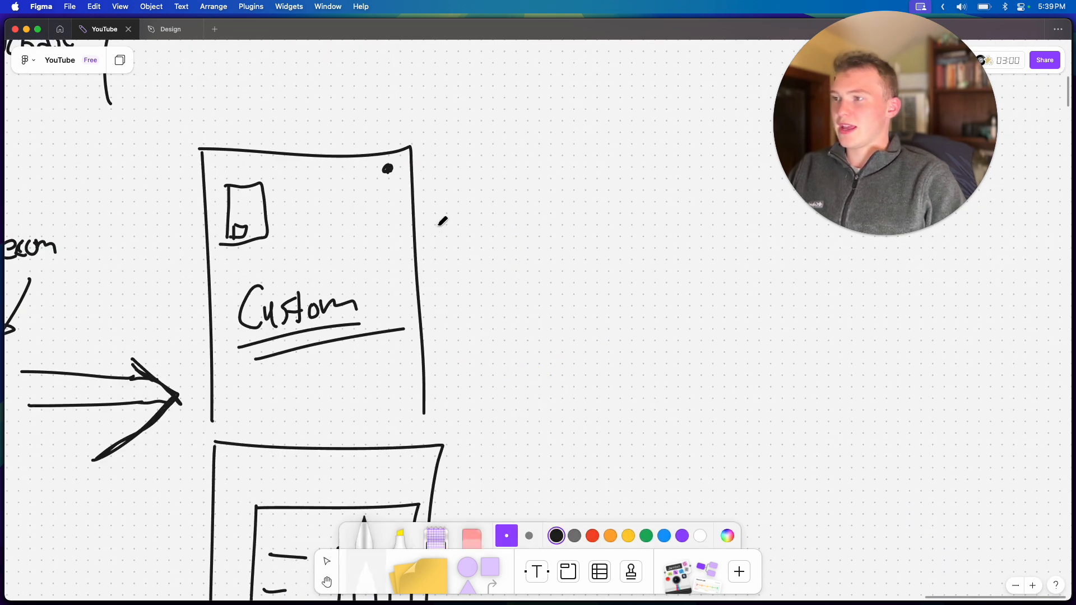
{"action": "mouse_move", "coordinate": [524, 240]}
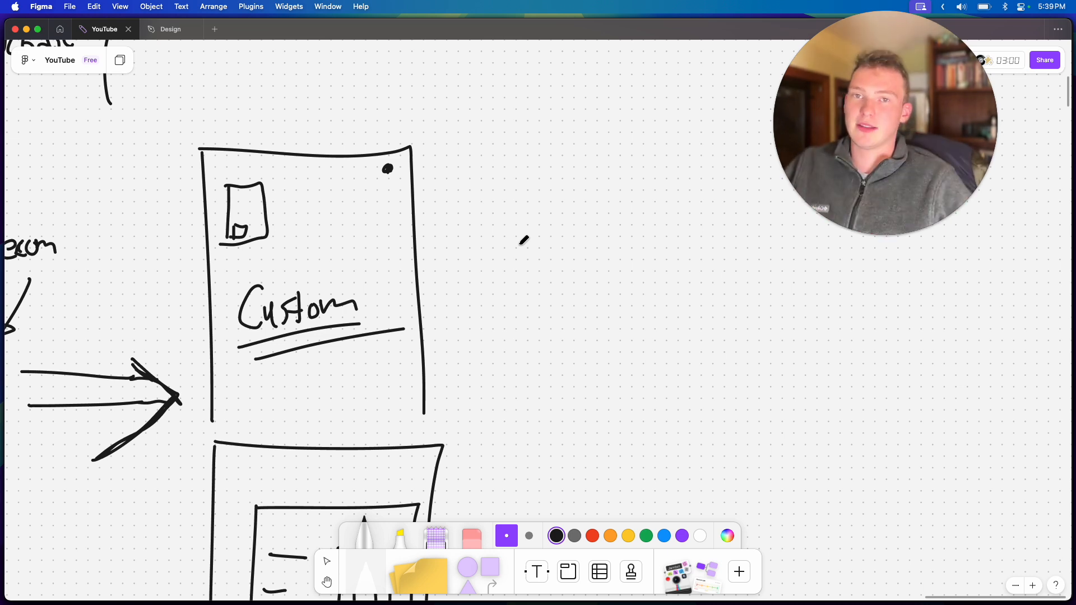
{"action": "mouse_move", "coordinate": [498, 292]}
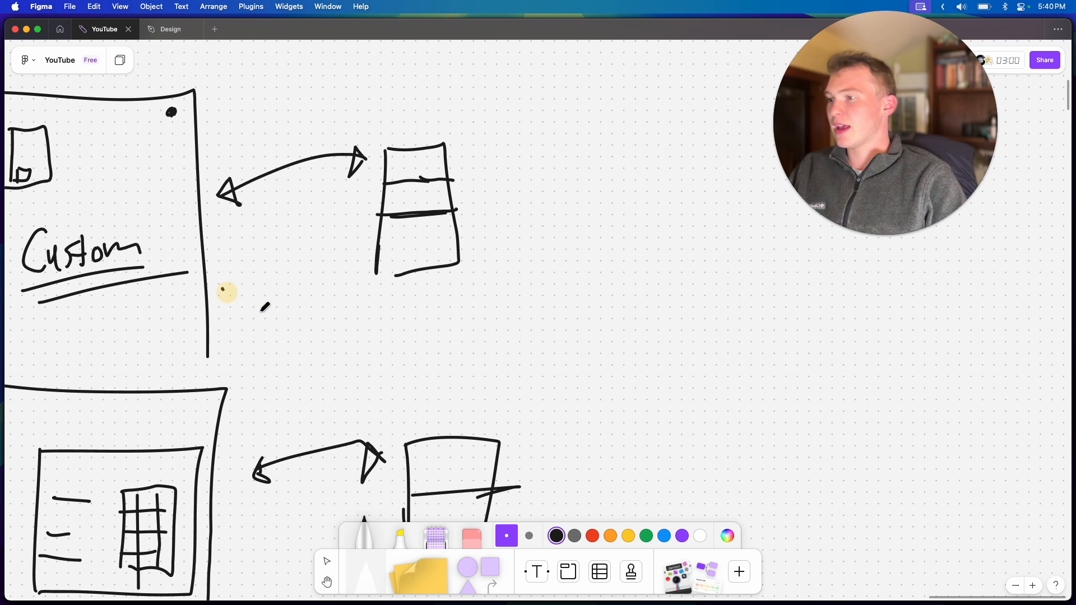
Scroll down past the database sketches, two-way arrows and curved arrows.
{"action": "scroll", "scroll_direction": "down", "scroll_amount": 3}
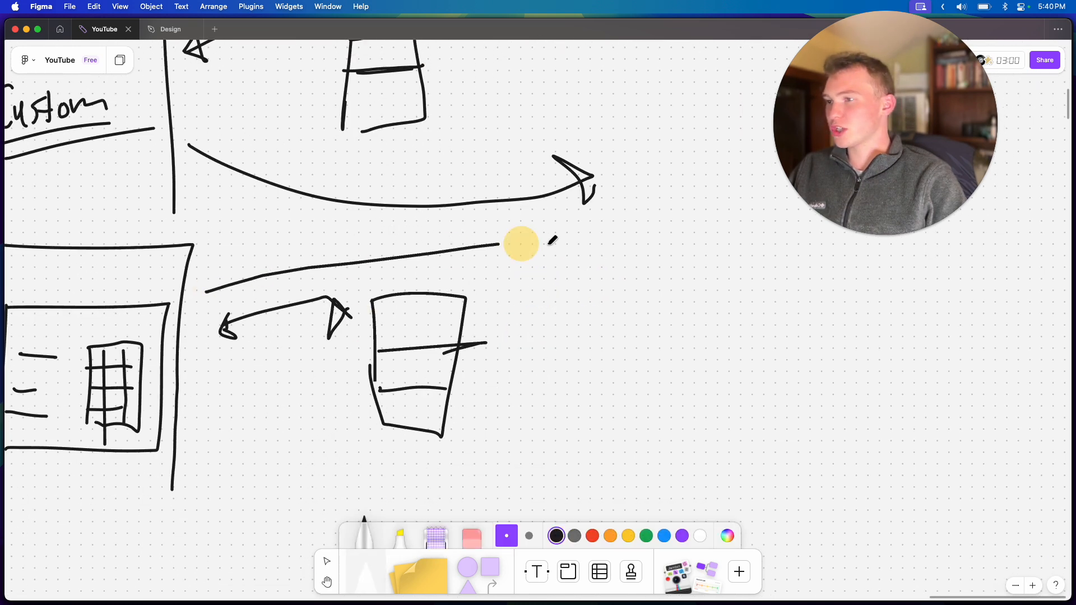
Scroll the board toward the rising-arrows sketch at the right.
{"action": "scroll", "scroll_direction": "down", "scroll_amount": 3}
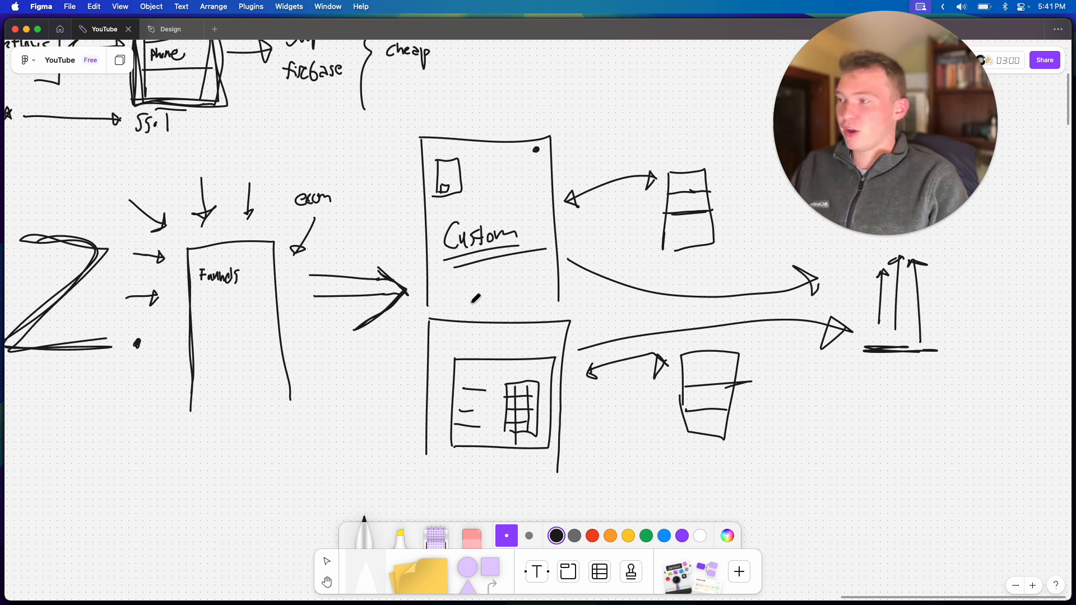
{"action": "mouse_move", "coordinate": [542, 334]}
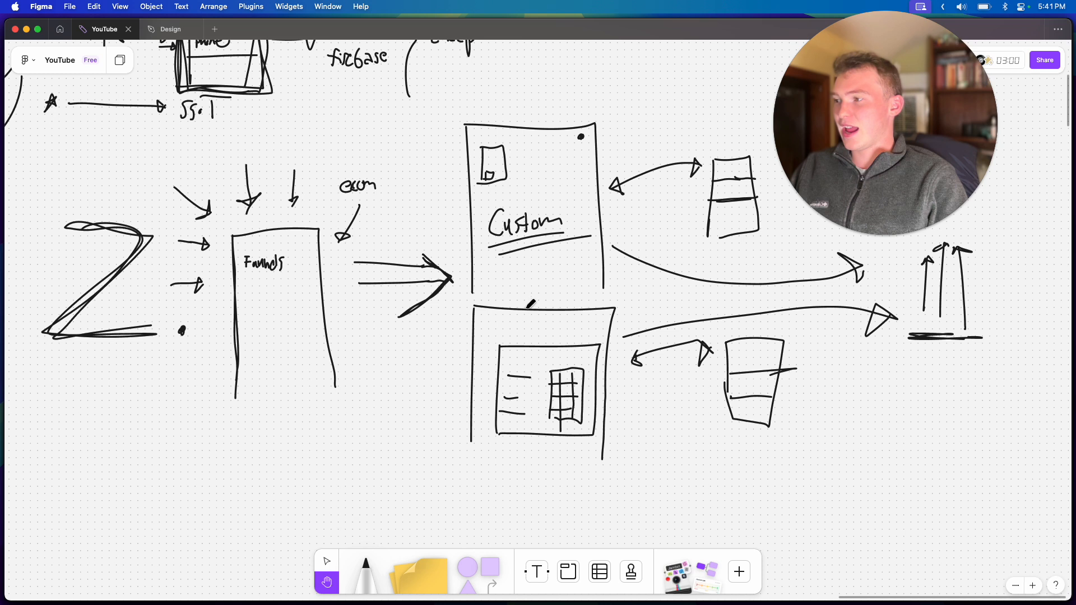
Pan, then draw a tall marker bracket enclosing the Custom and lower app boxes.
{"action": "left_click", "coordinate": [364, 564]}
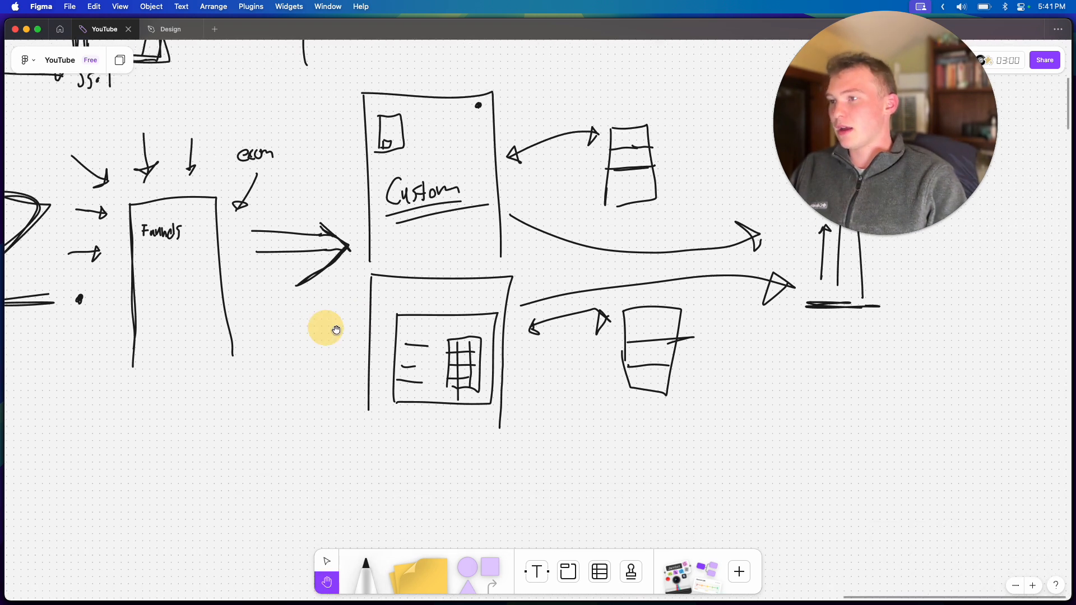
{"action": "left_click", "coordinate": [364, 571]}
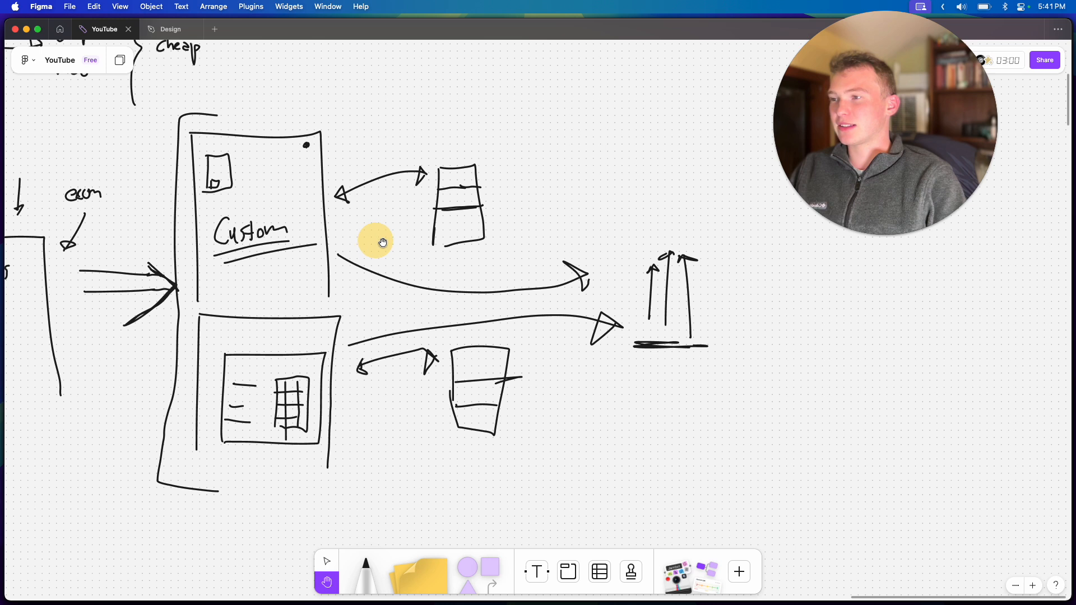
{"action": "left_click", "coordinate": [364, 567]}
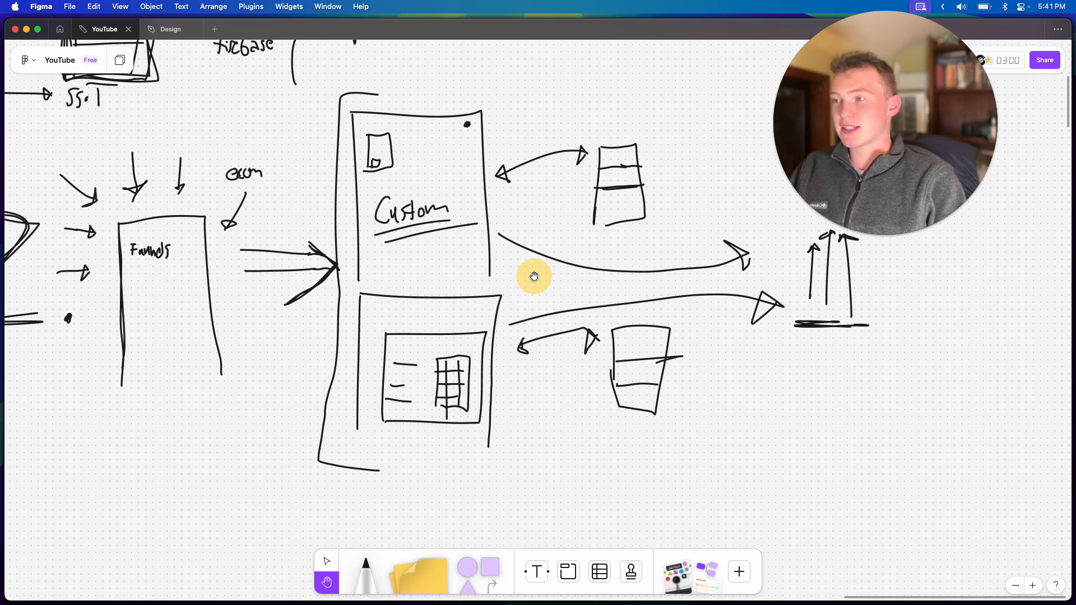
{"action": "left_click", "coordinate": [365, 571]}
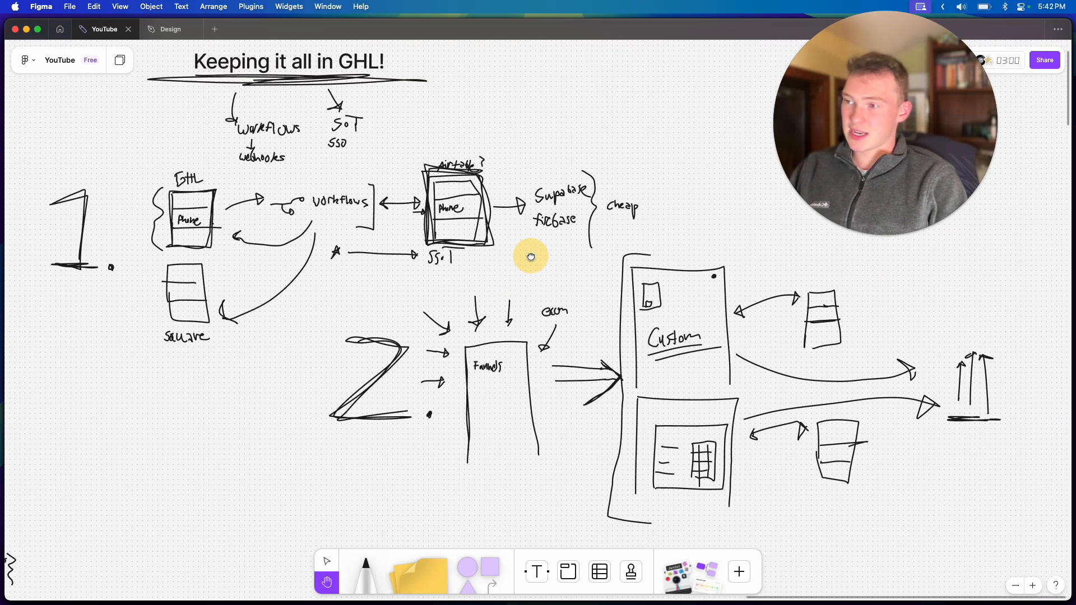
{"action": "left_click", "coordinate": [364, 566]}
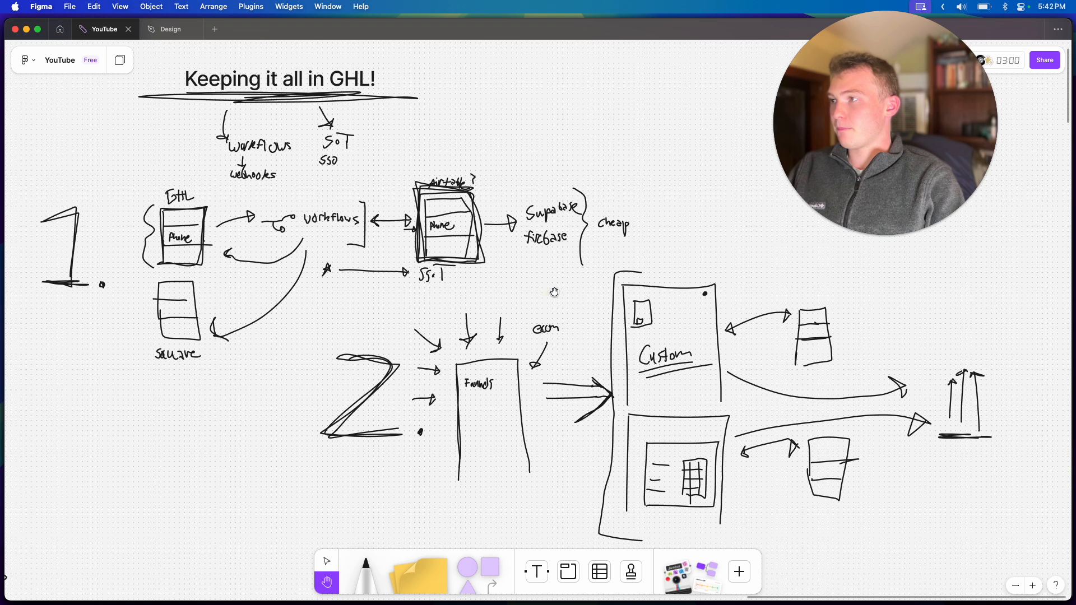
{"action": "left_click", "coordinate": [365, 571]}
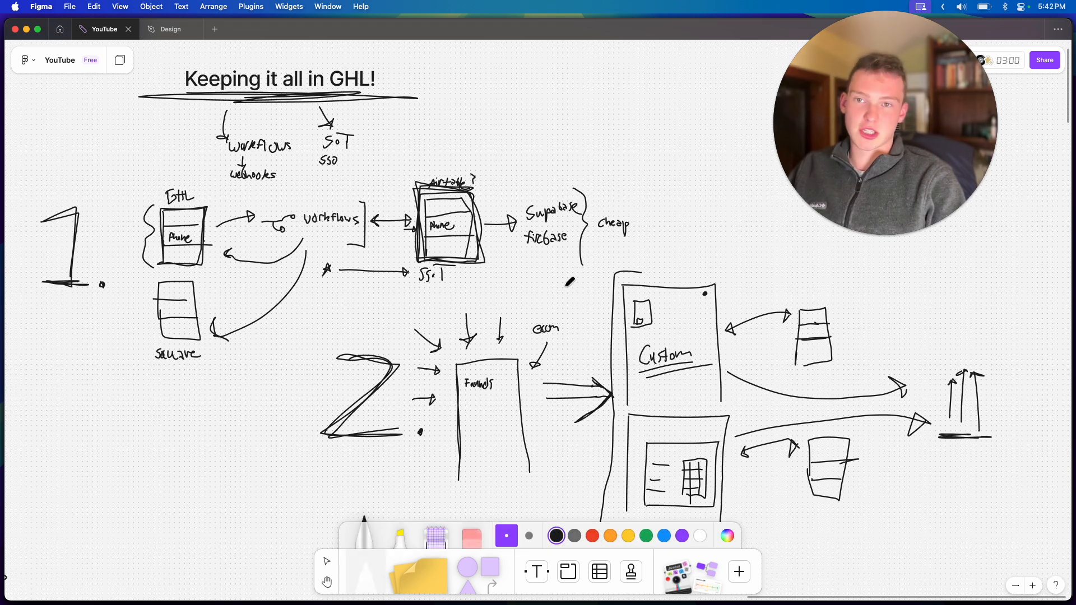